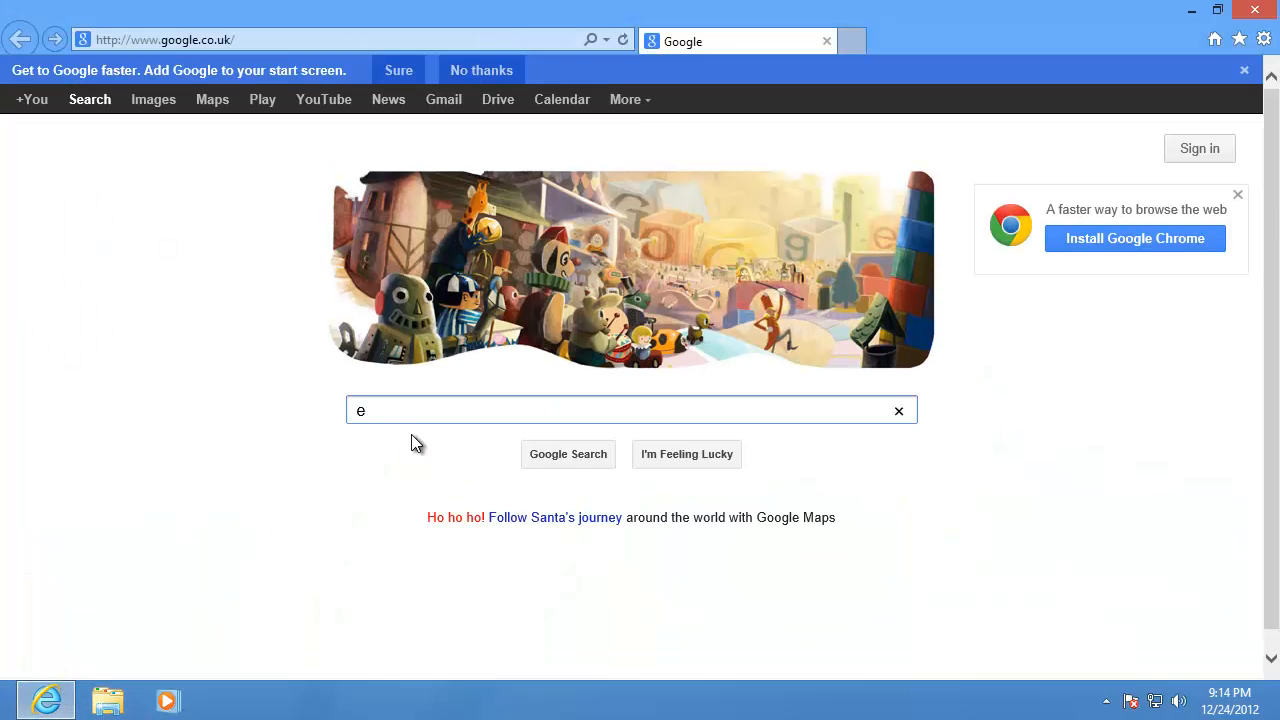
# Search Google for 'easybcd'
pyautogui.write('easybcd')
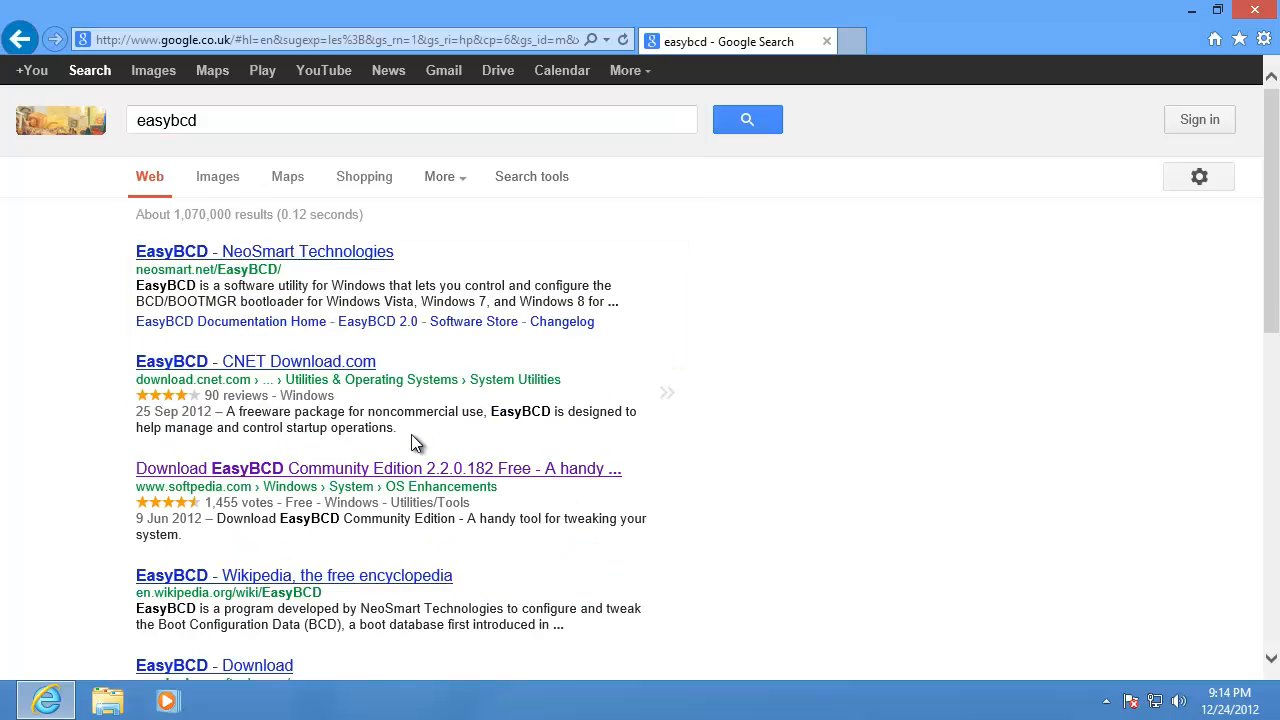
pyautogui.moveTo(412, 474)
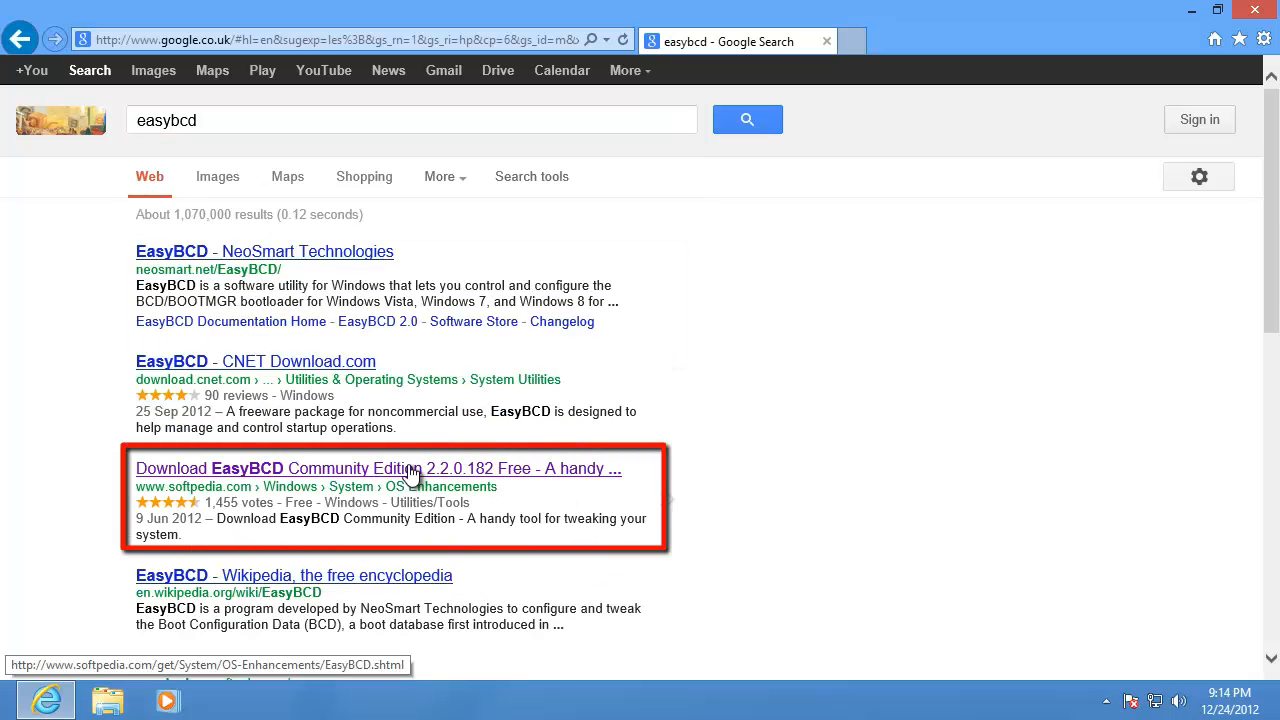
# Download the EasyBCD installer from Softpedia's US mirror
pyautogui.click(403, 469)
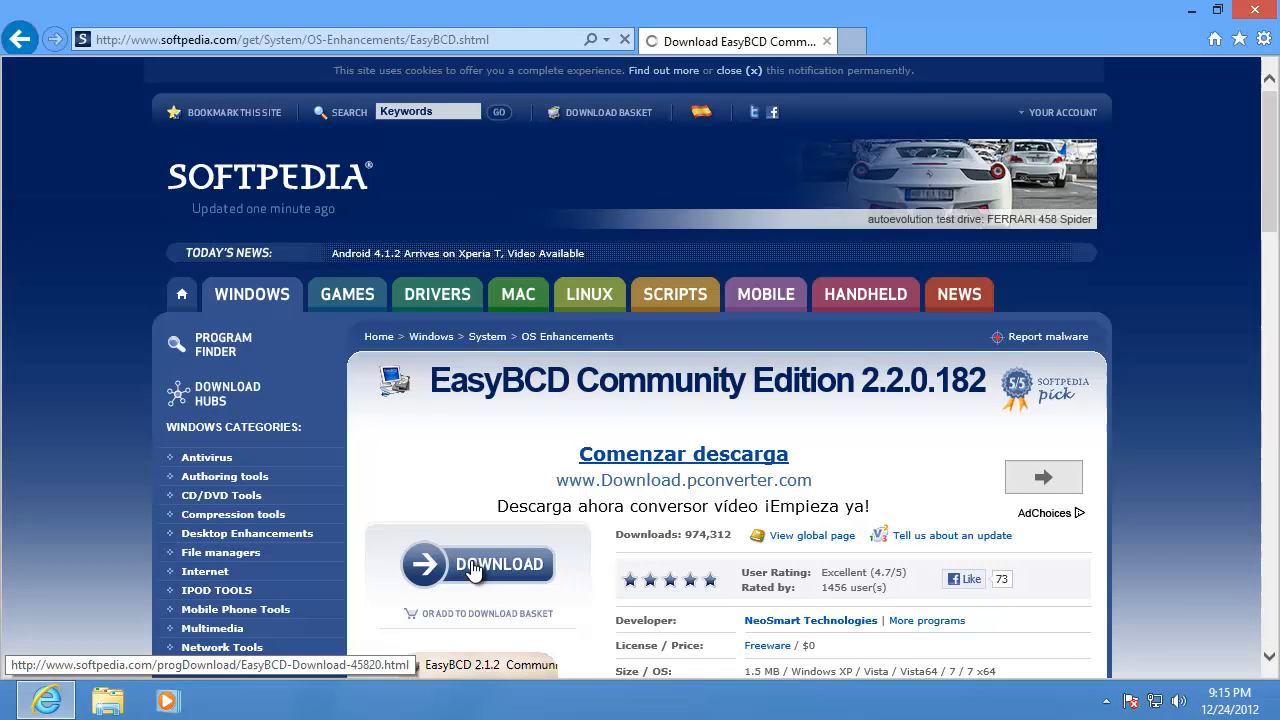
pyautogui.click(475, 565)
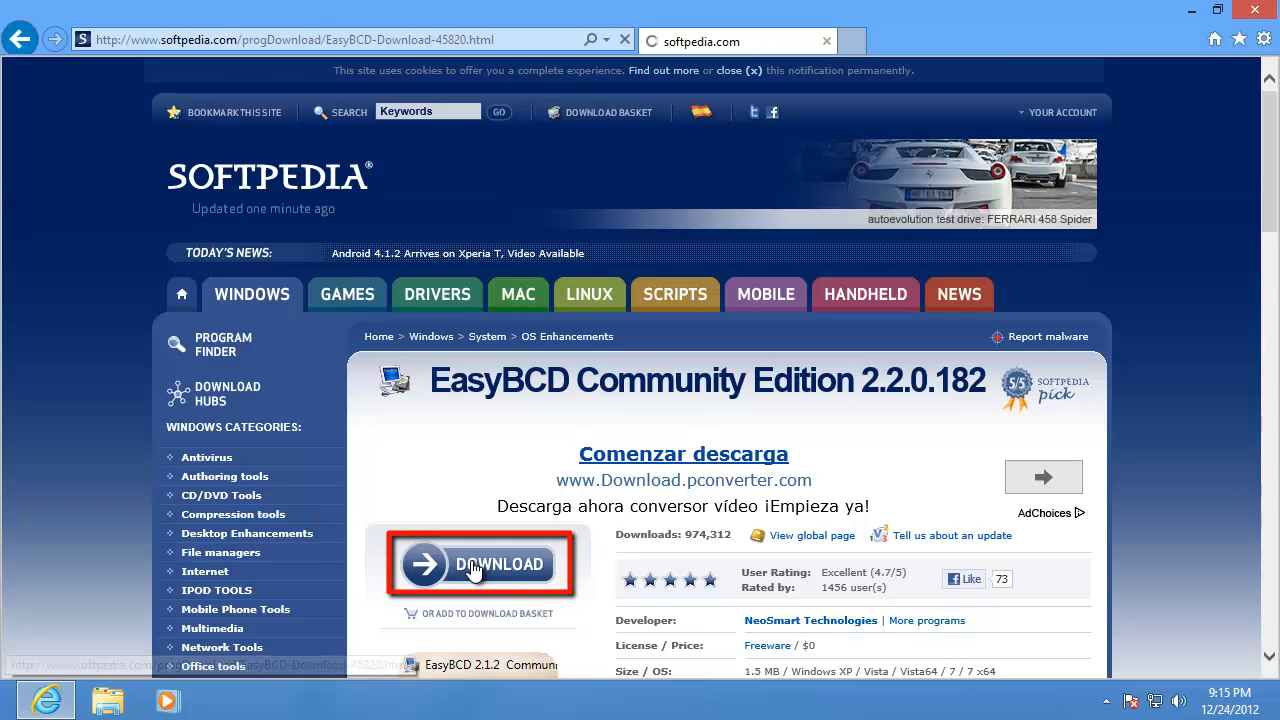
pyautogui.click(479, 564)
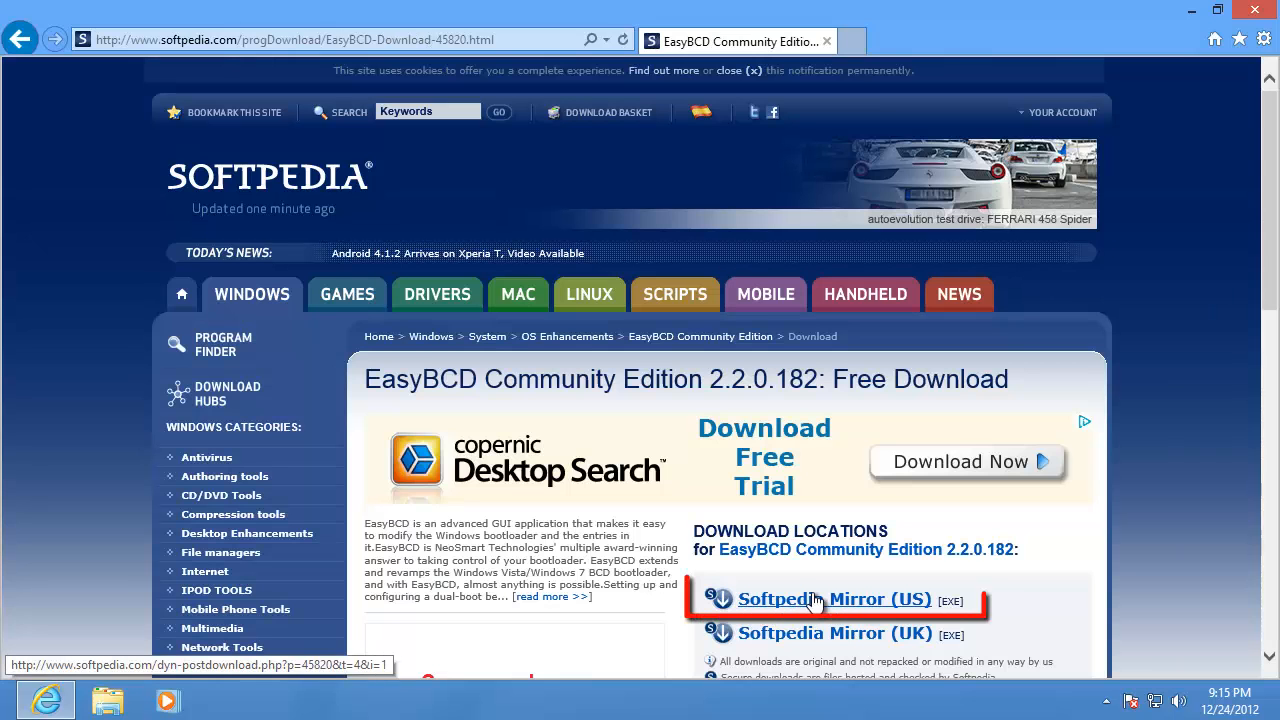
pyautogui.click(830, 599)
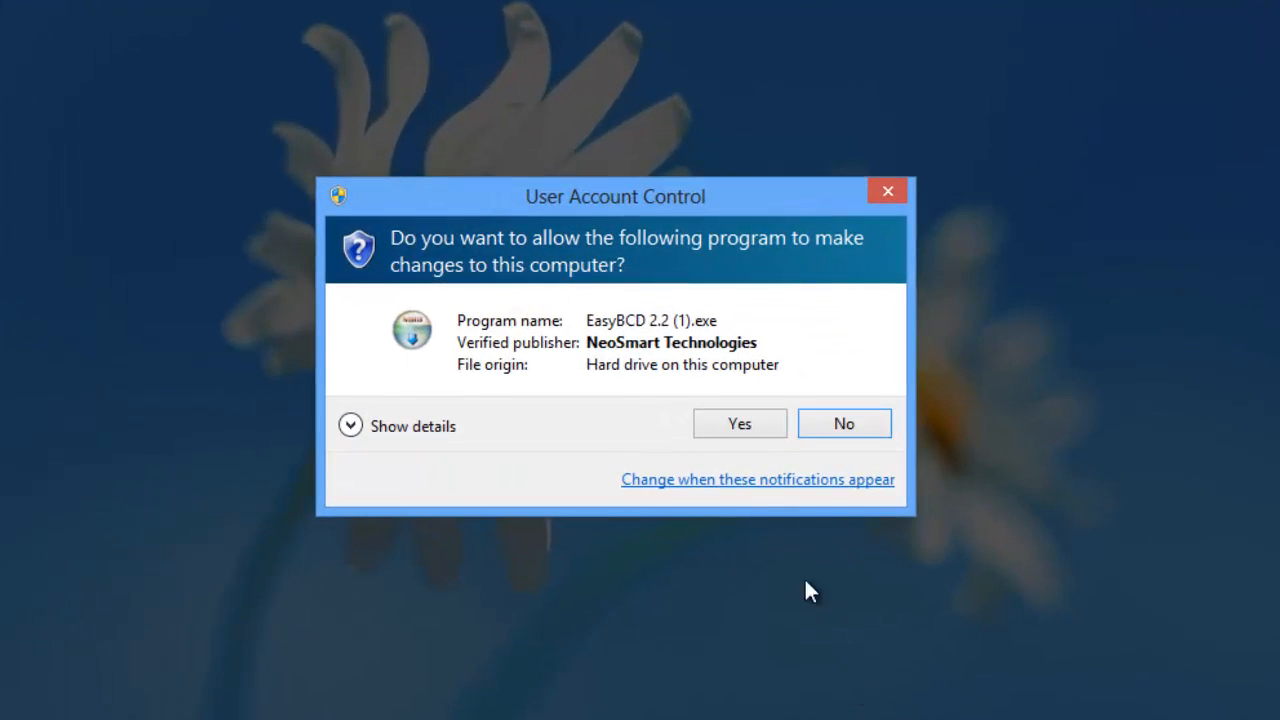
# Install EasyBCD 2.2 with default components, accepting the licence, and launch it
pyautogui.click(739, 423)
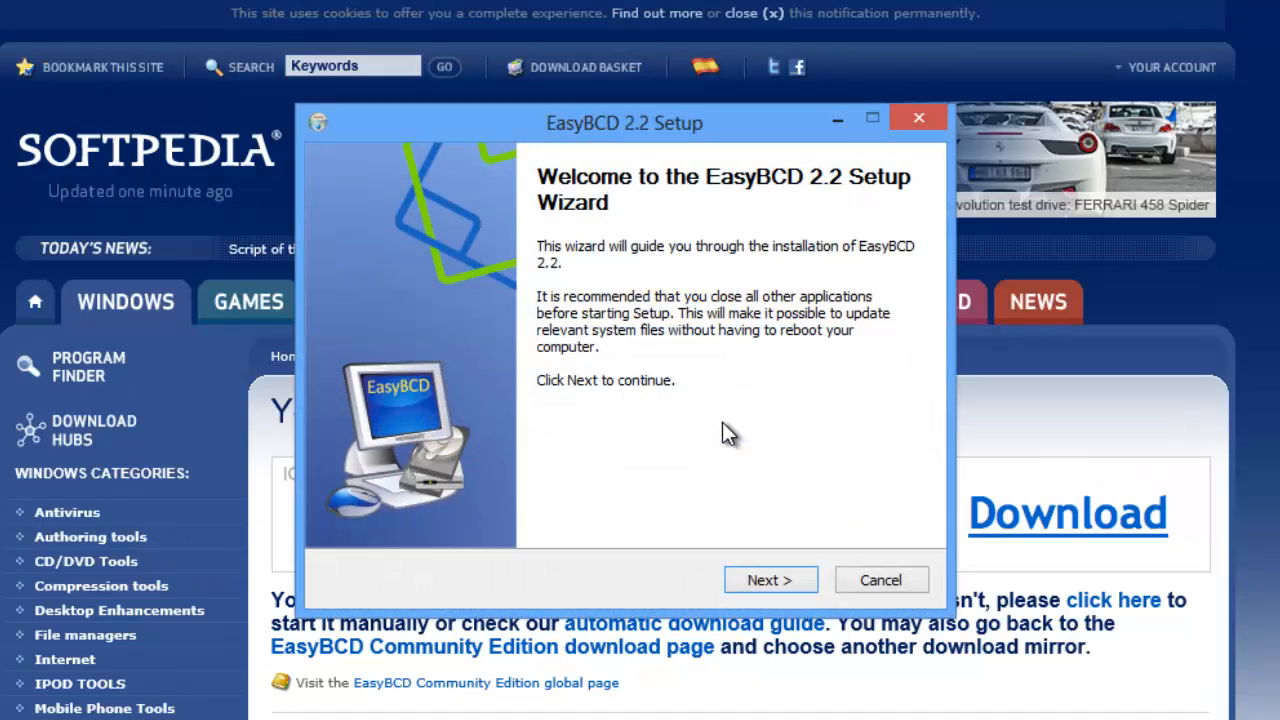
pyautogui.moveTo(796, 580)
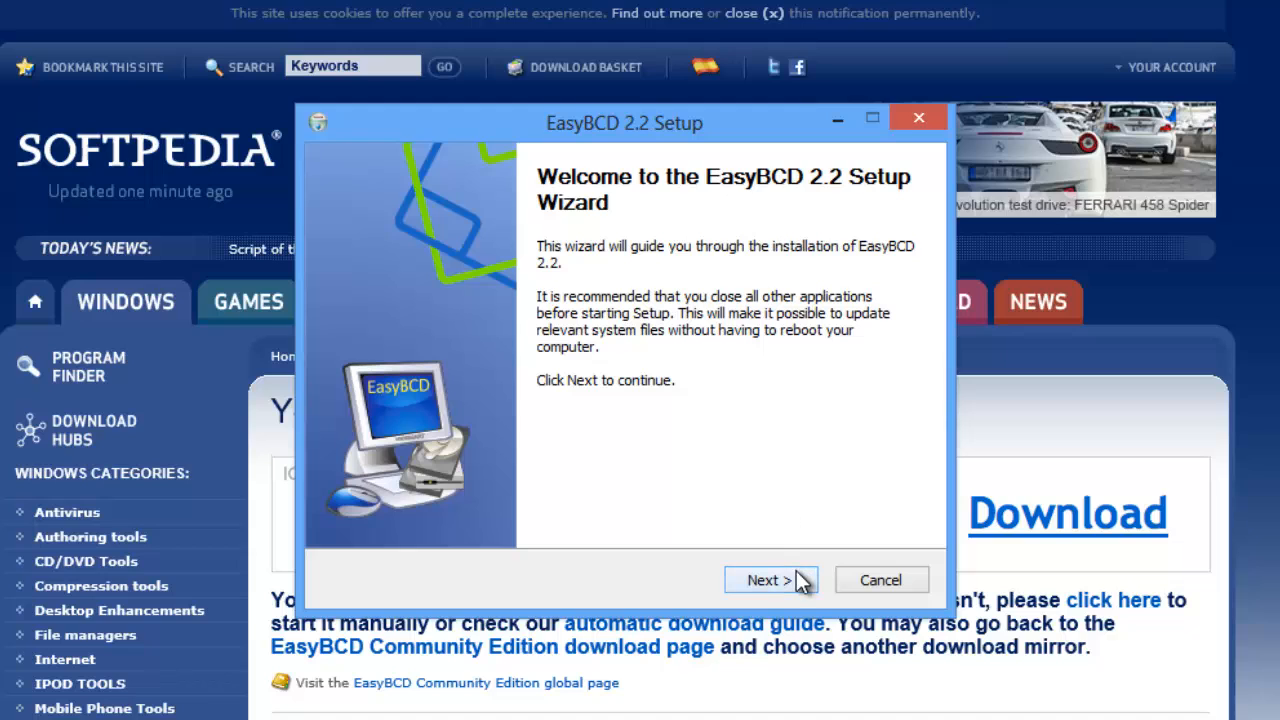
pyautogui.click(770, 579)
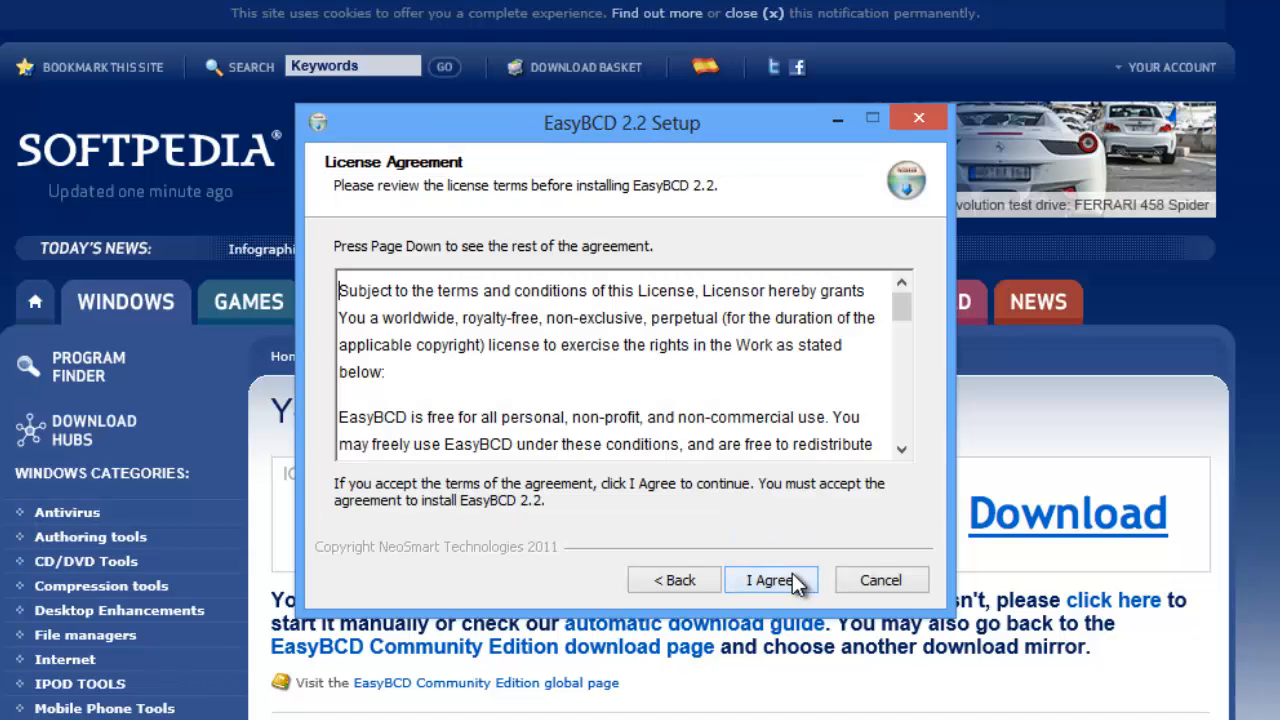
pyautogui.click(771, 579)
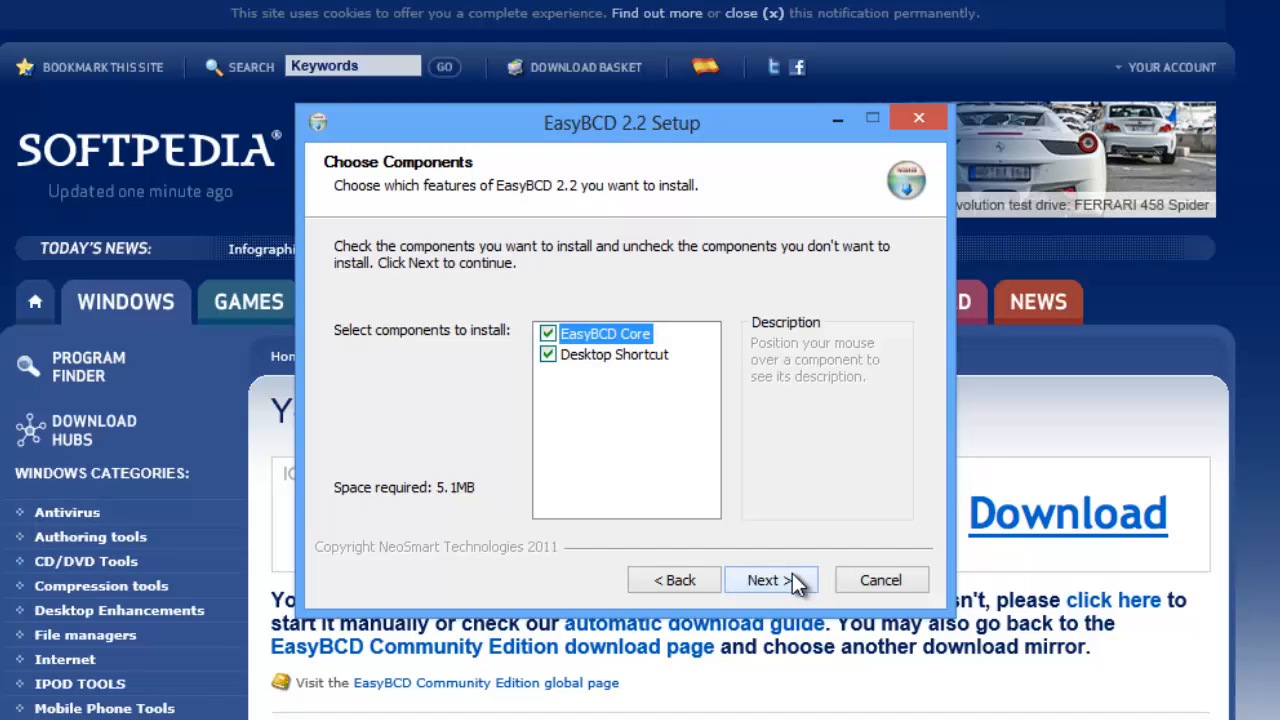
pyautogui.click(771, 579)
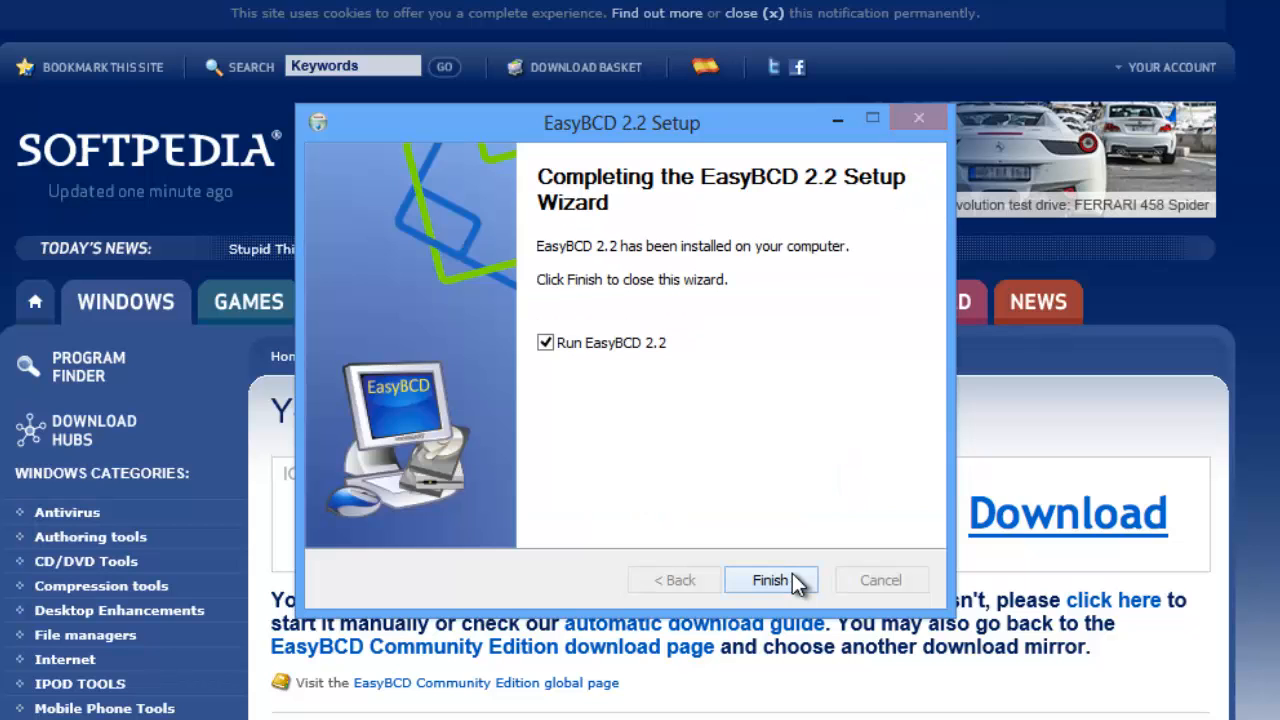
pyautogui.click(770, 579)
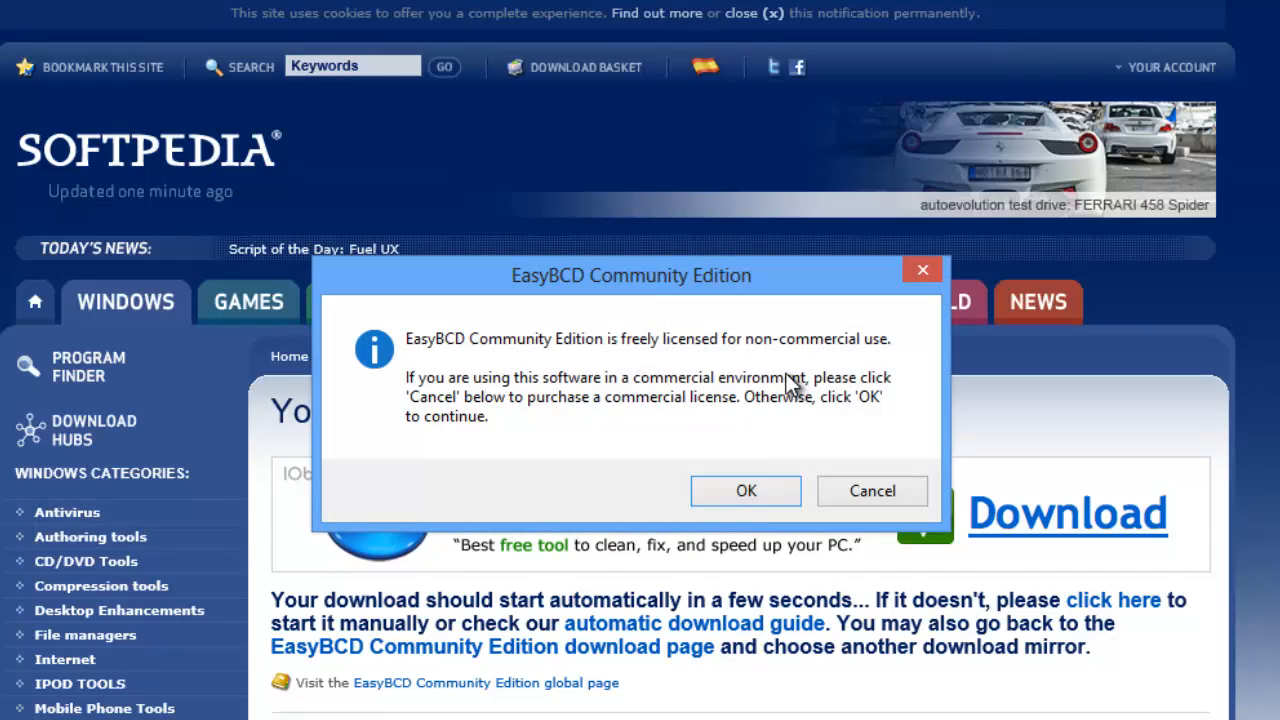
# Dismiss the licence notice and open Edit Boot Menu showing the Windows 8 entry
pyautogui.click(746, 491)
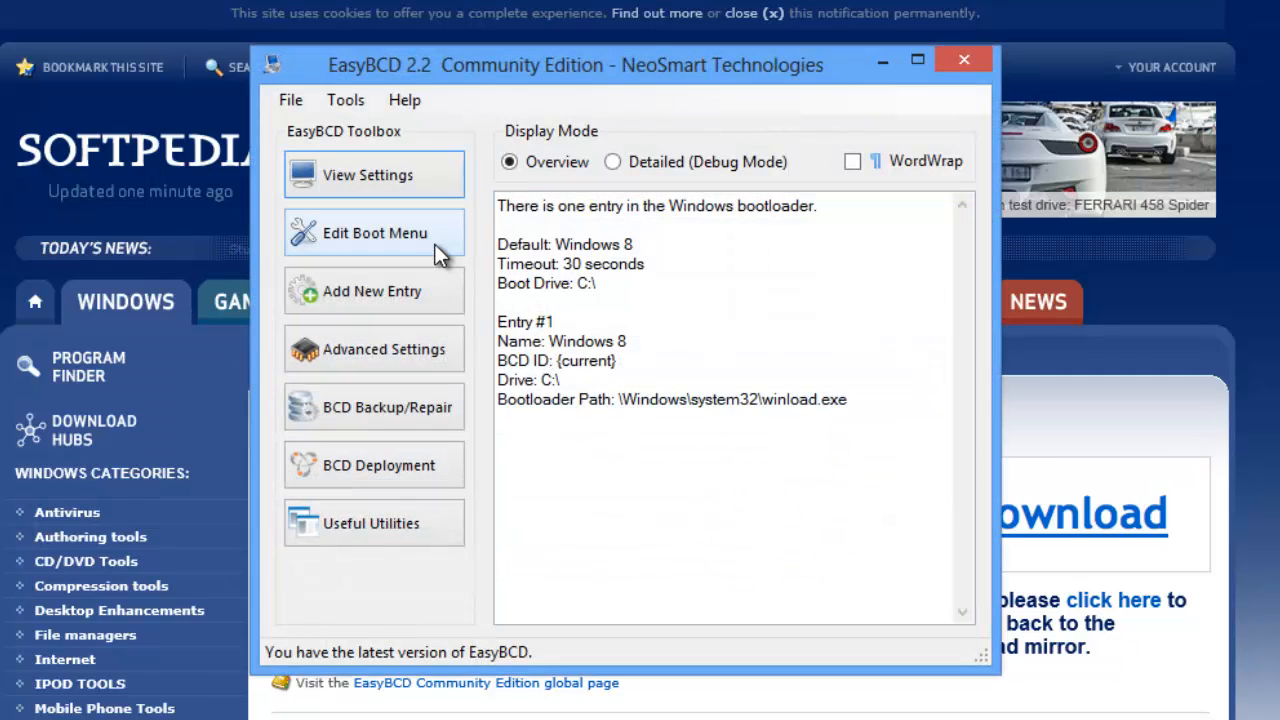
pyautogui.click(374, 232)
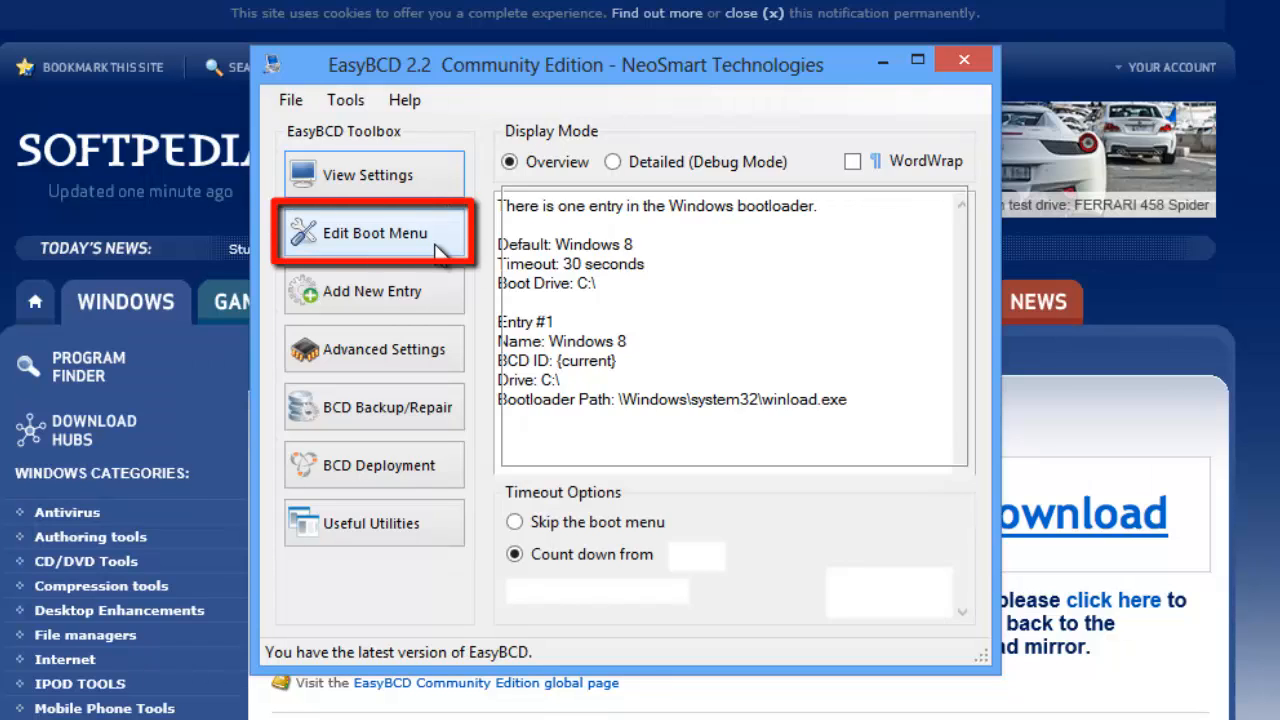
pyautogui.click(374, 232)
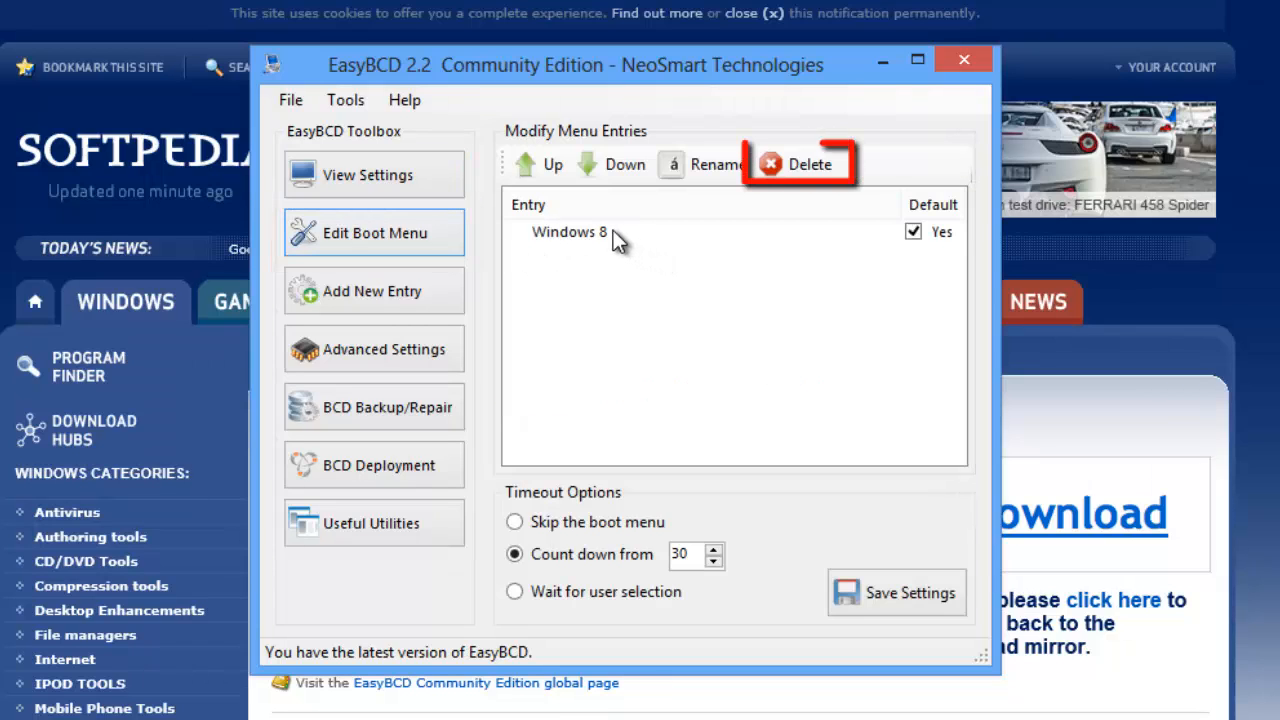
# Delete the Windows 8 boot entry from the boot menu
pyautogui.click(568, 231)
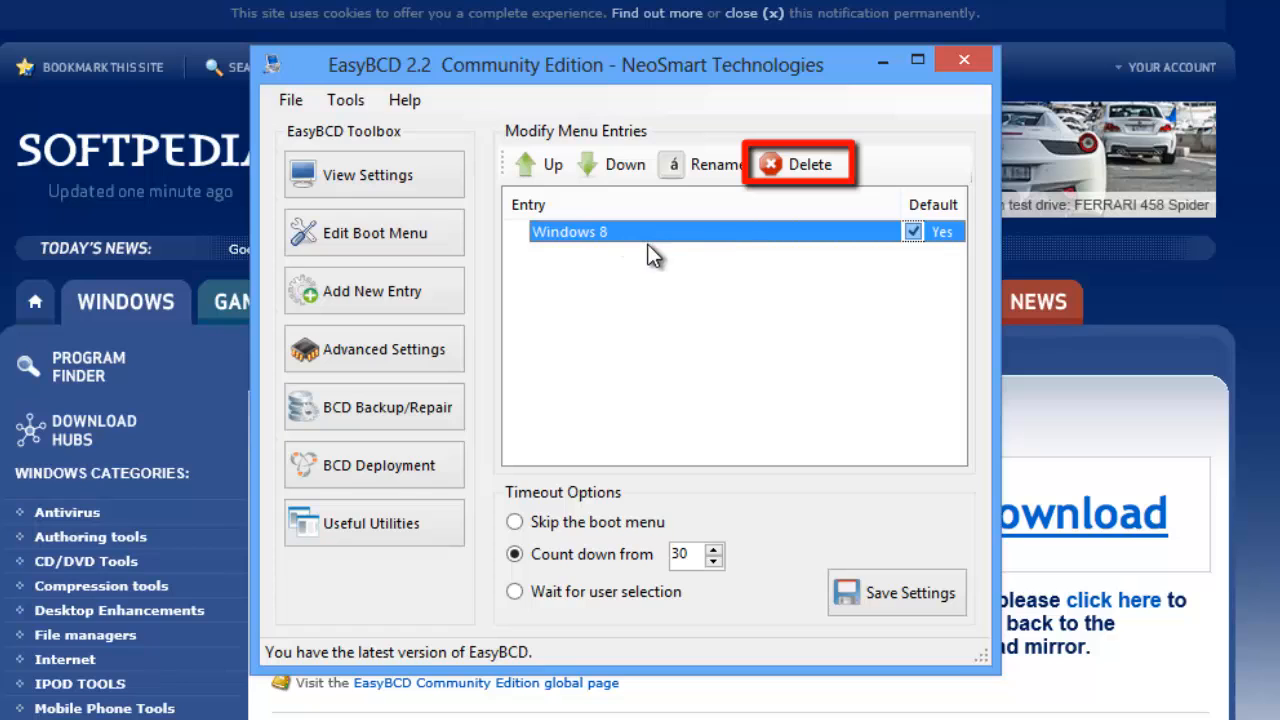
pyautogui.click(811, 164)
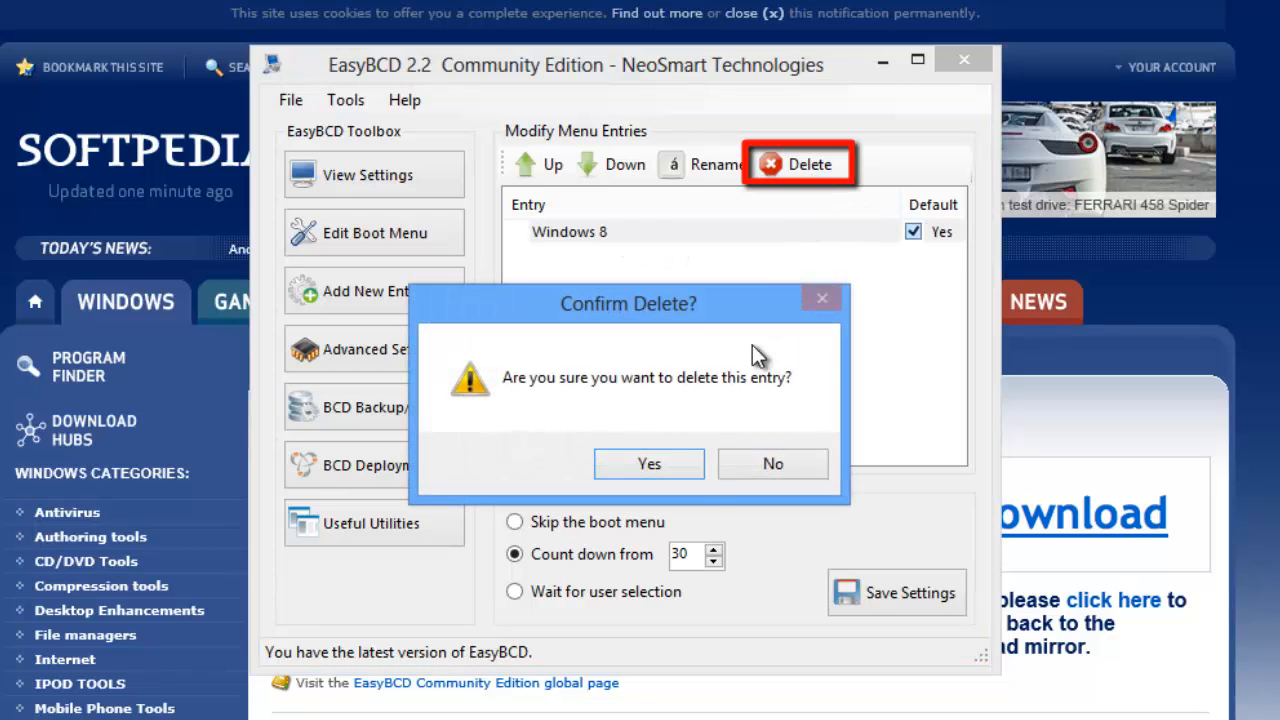
pyautogui.click(649, 463)
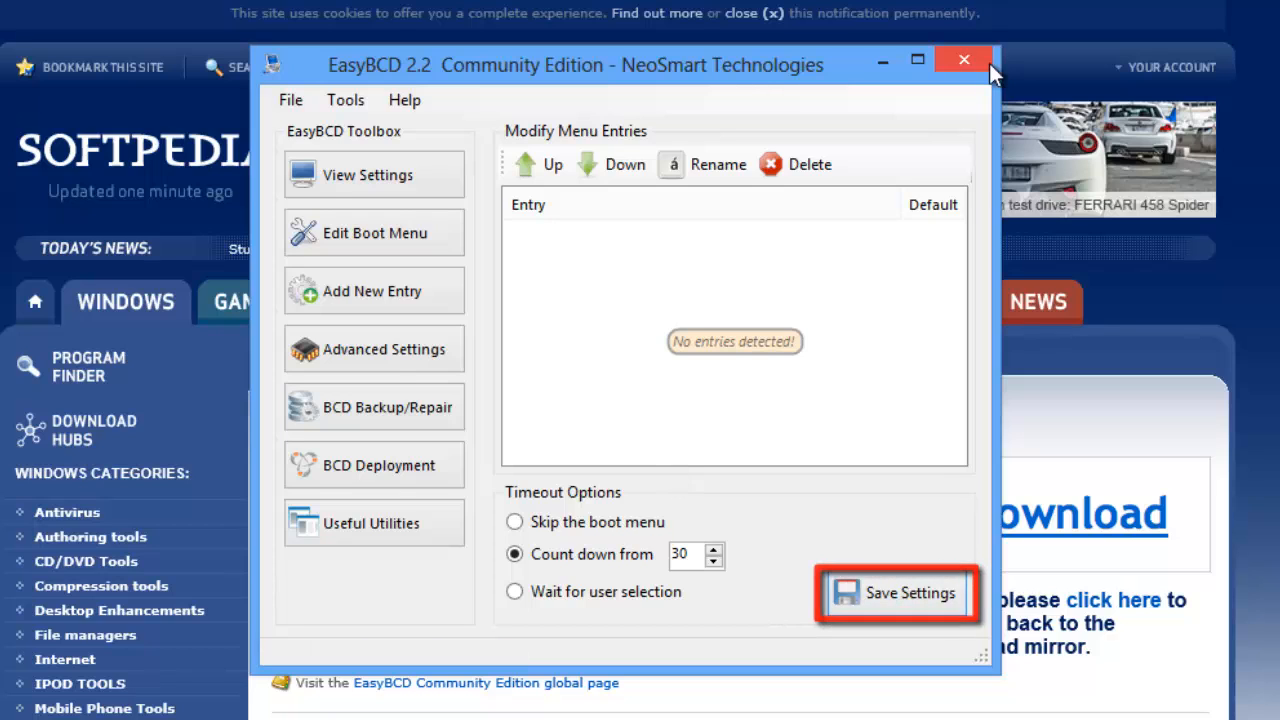
# Save the empty boot configuration, close EasyBCD, and update and restart the PC
pyautogui.click(959, 62)
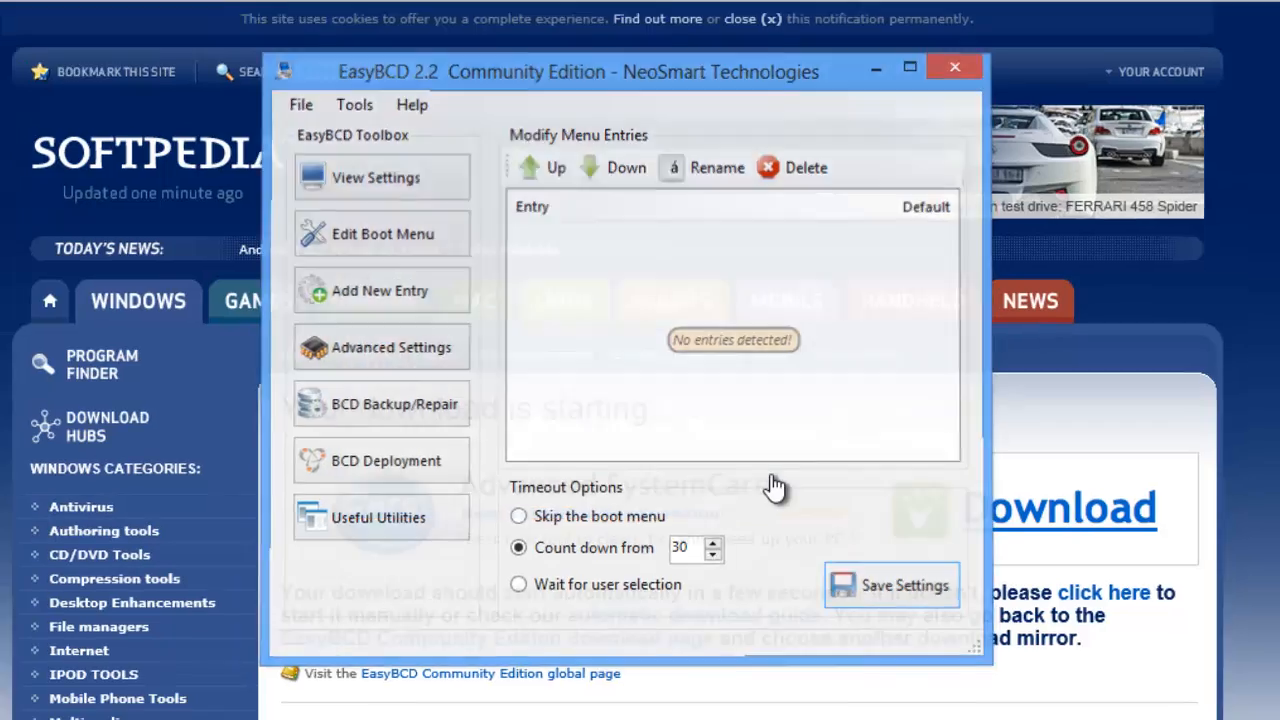
pyautogui.click(953, 66)
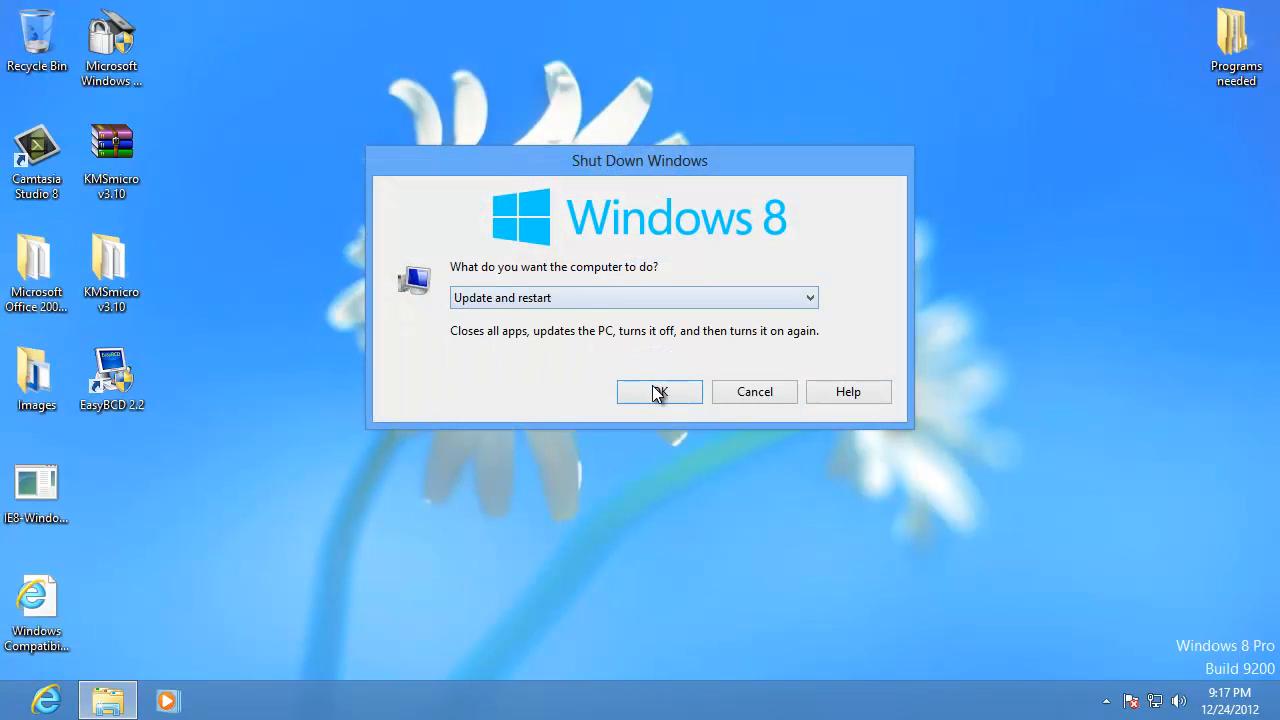
pyautogui.click(658, 392)
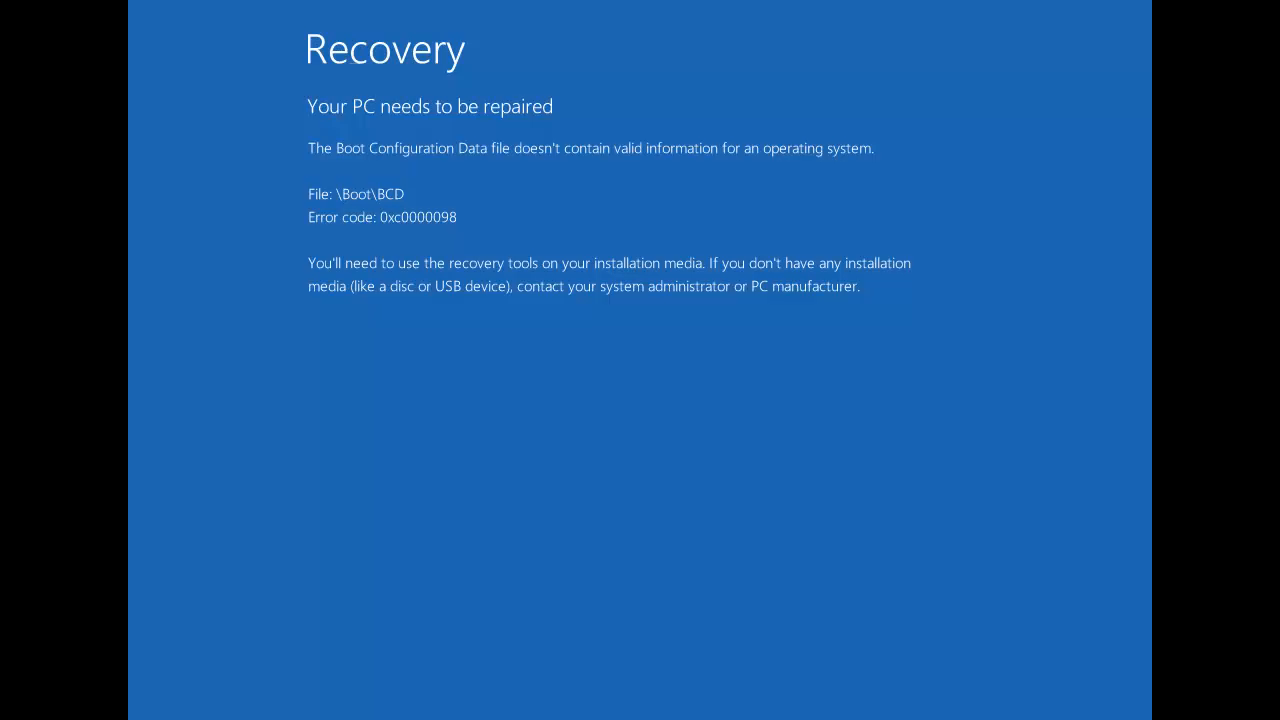